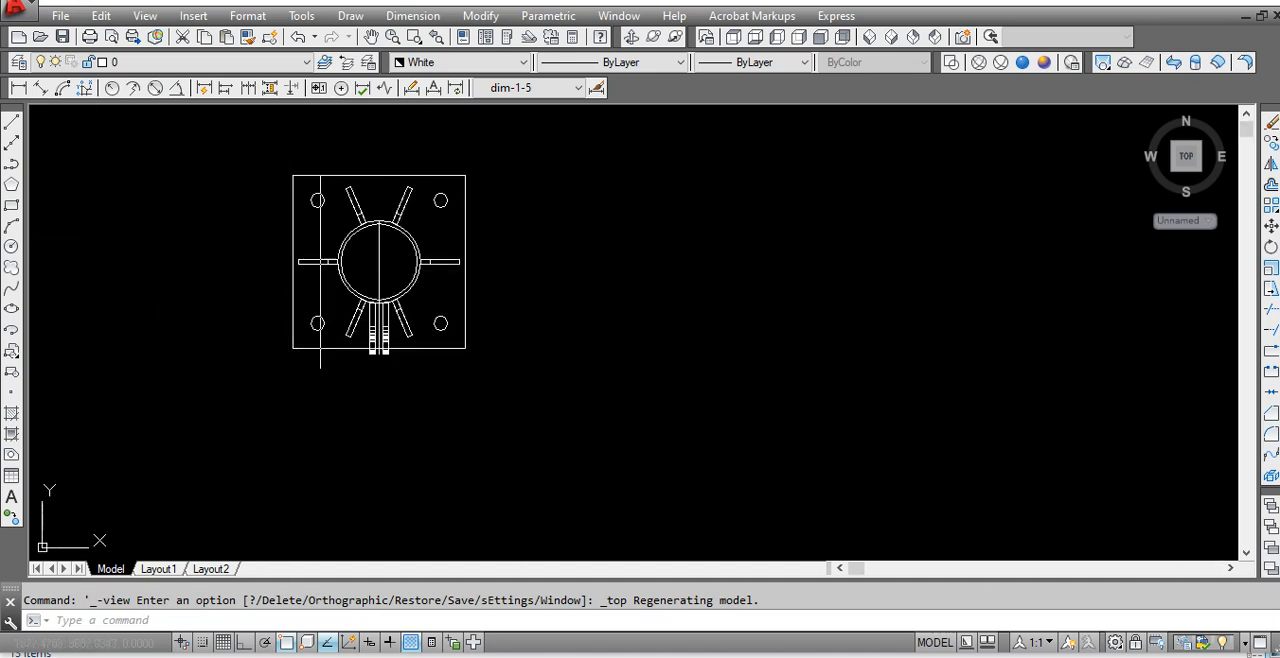
pyautogui.moveTo(318, 378)
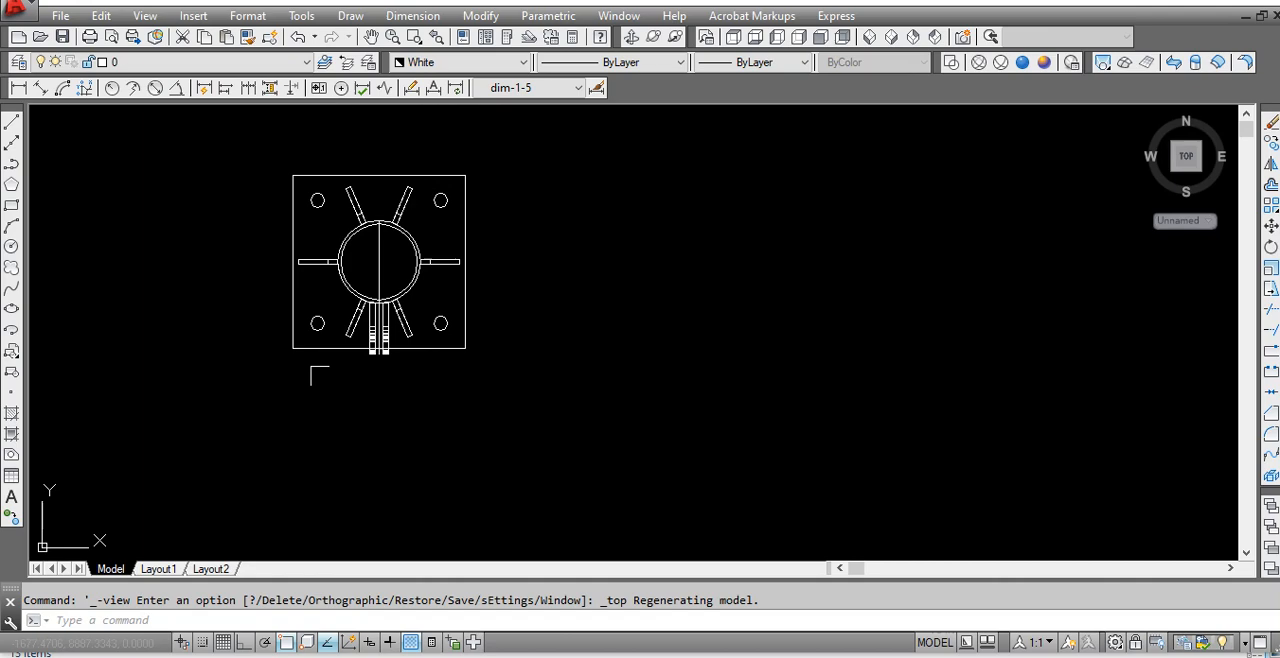
pyautogui.moveTo(396, 264)
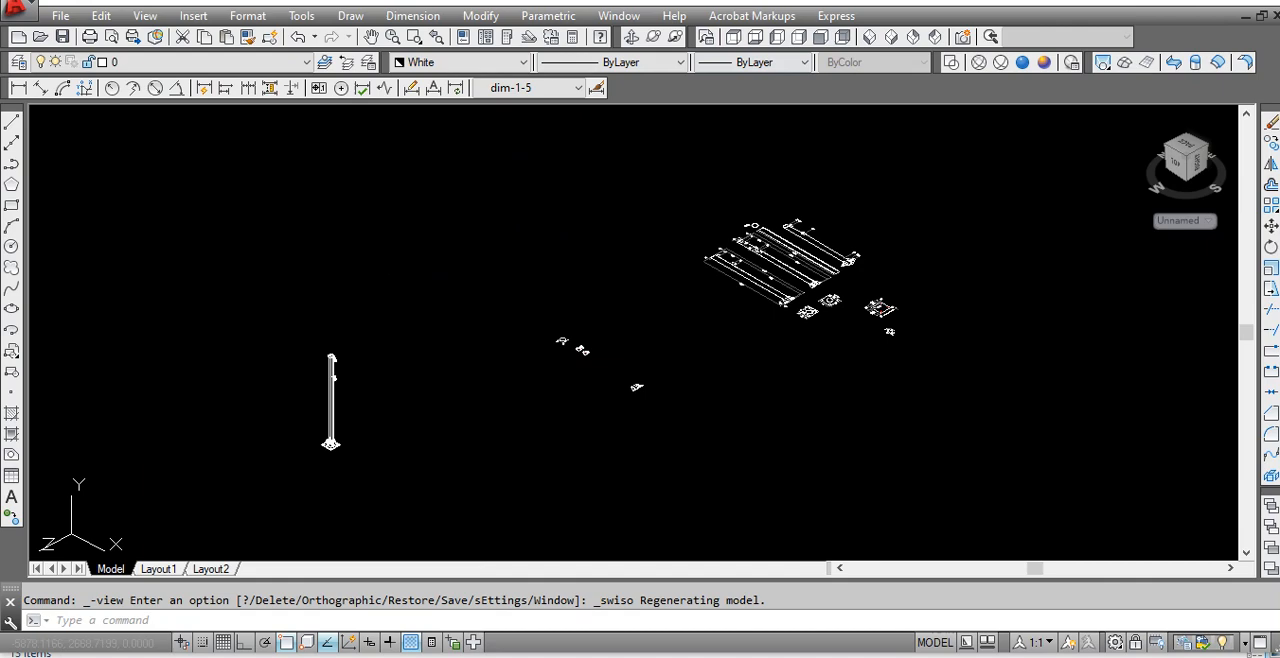
# Review the dimensioned plate and eyepad details, then bring up the Excel weight list for column C1.
pyautogui.click(1186, 156)
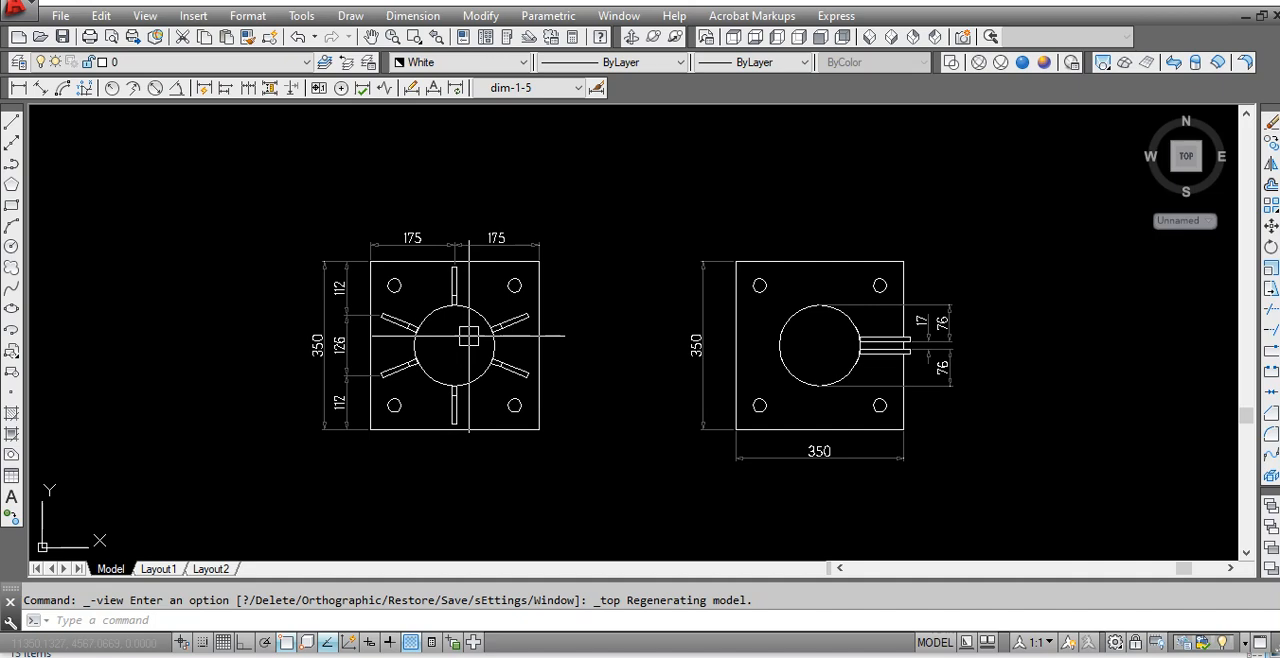
pyautogui.moveTo(932, 340)
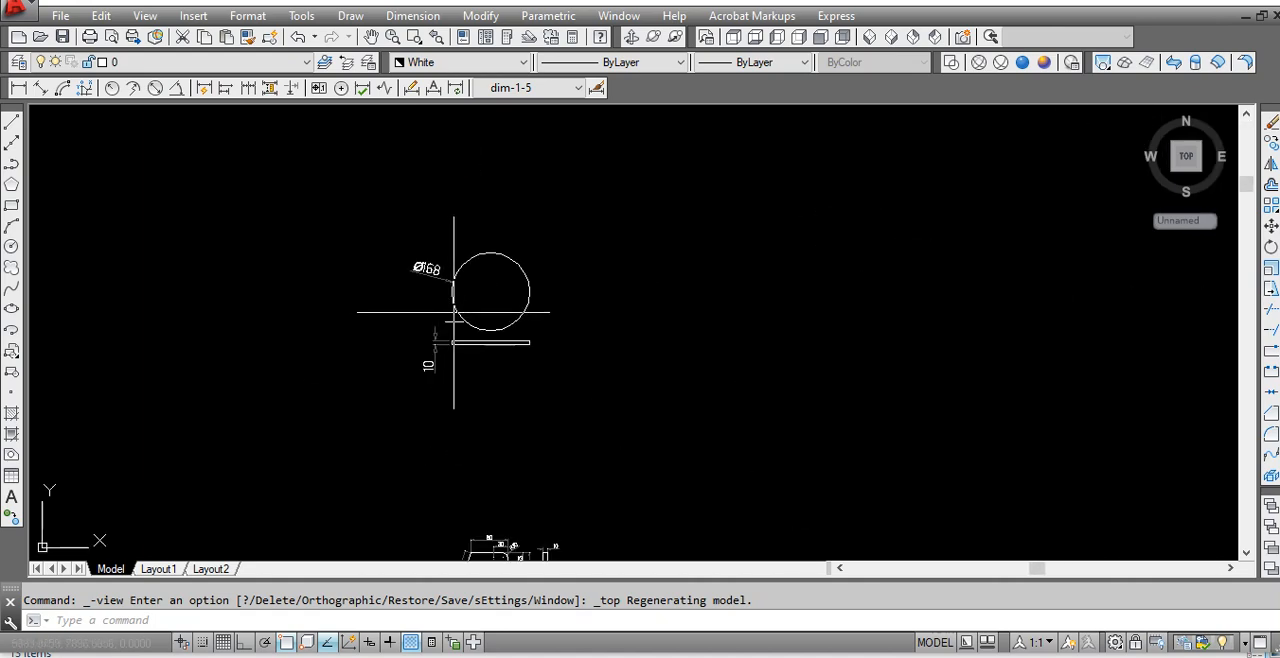
pyautogui.click(156, 568)
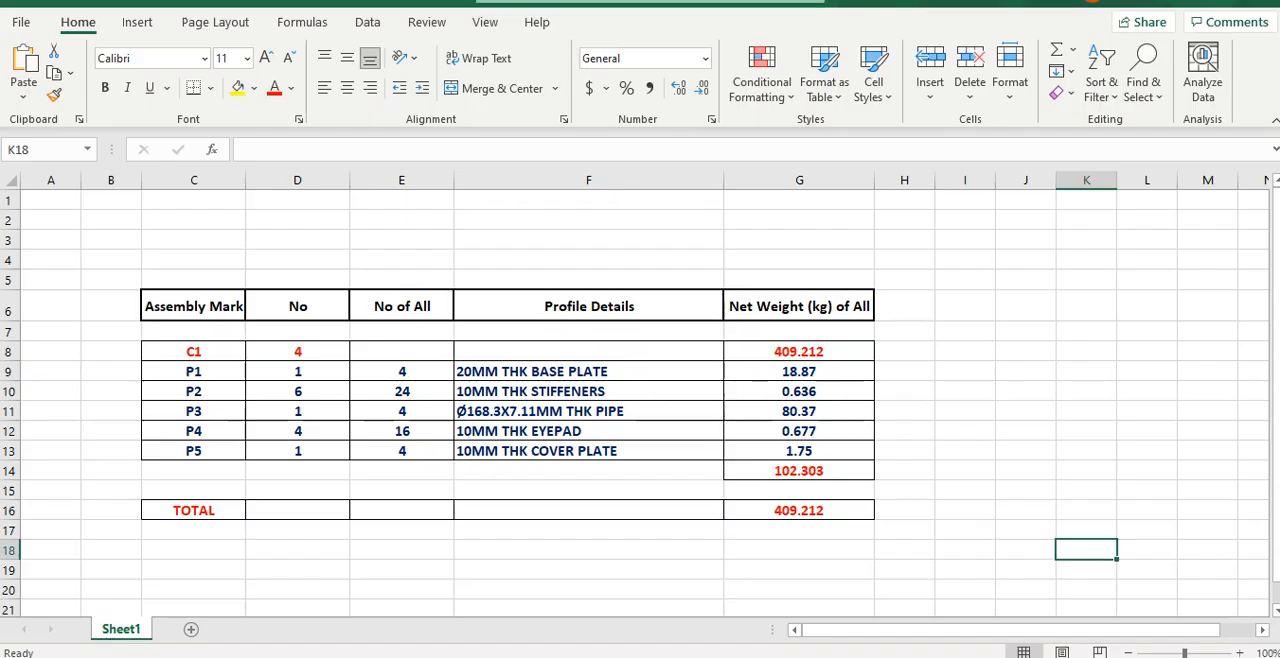
pyautogui.click(194, 352)
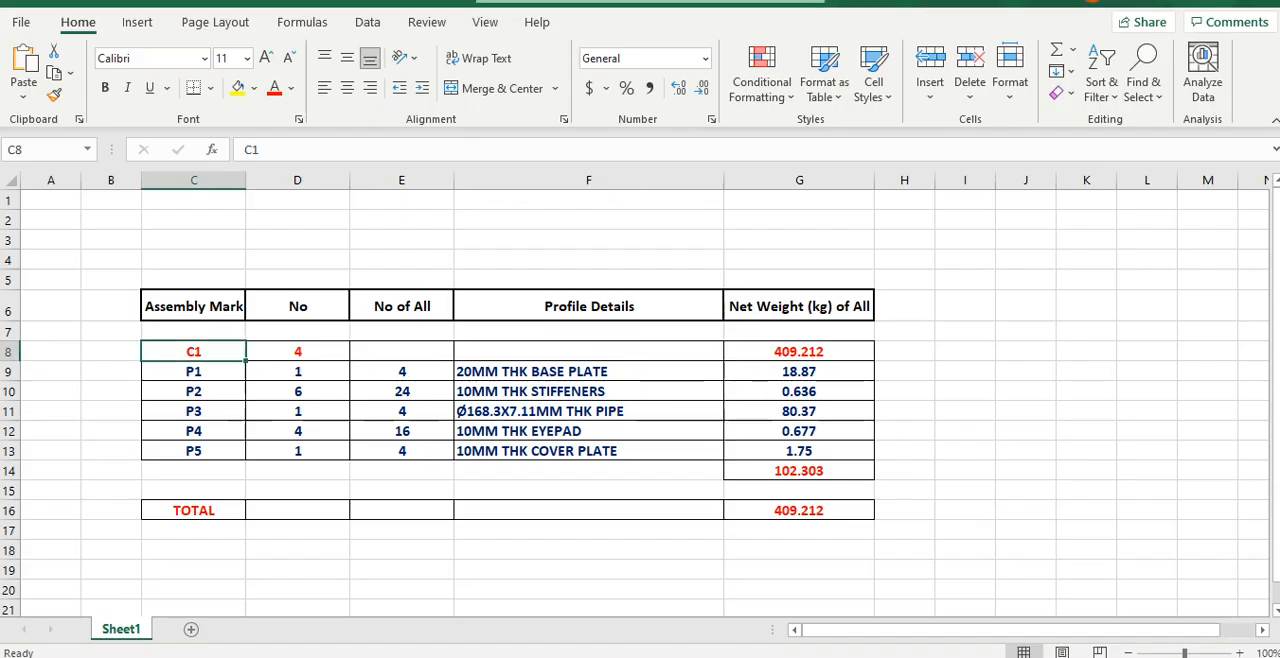
pyautogui.click(194, 372)
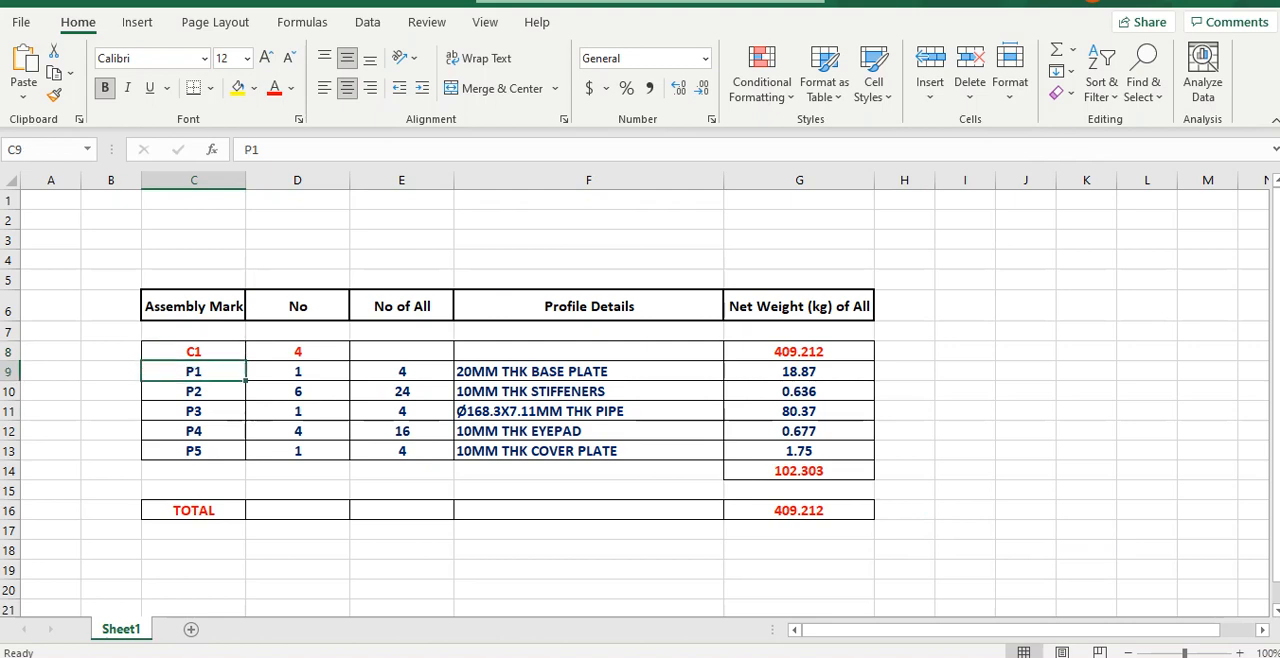
pyautogui.click(296, 372)
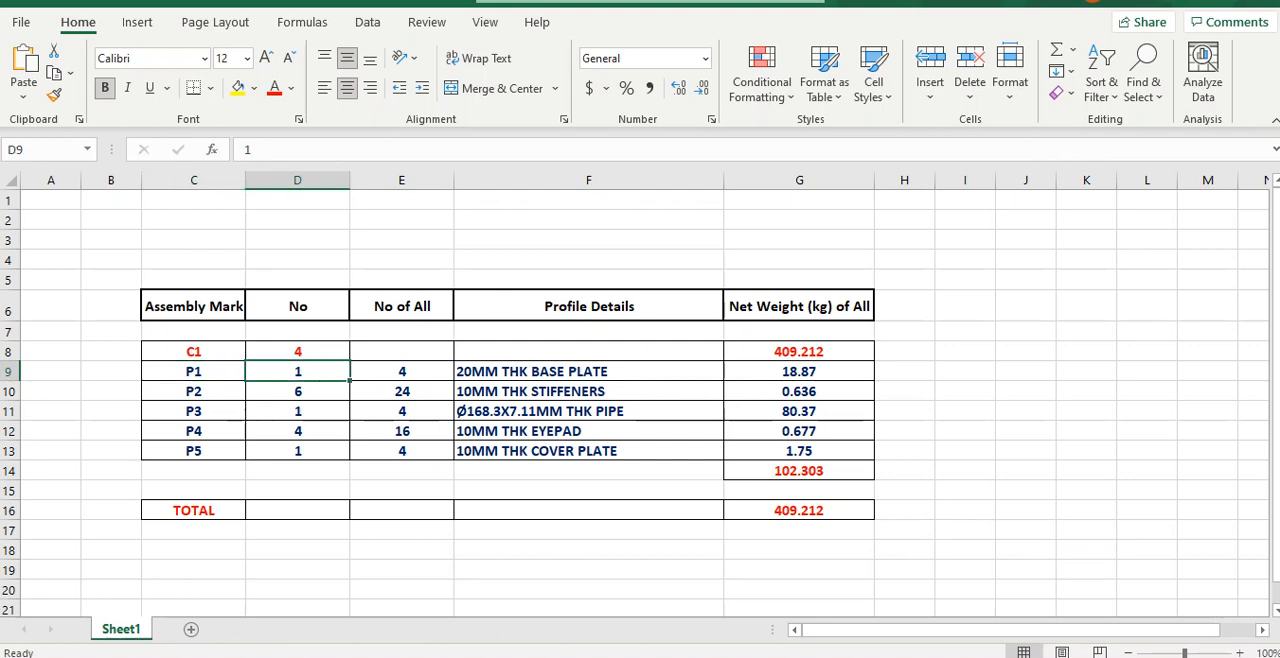
pyautogui.moveTo(588, 372); pyautogui.dragTo(588, 452)
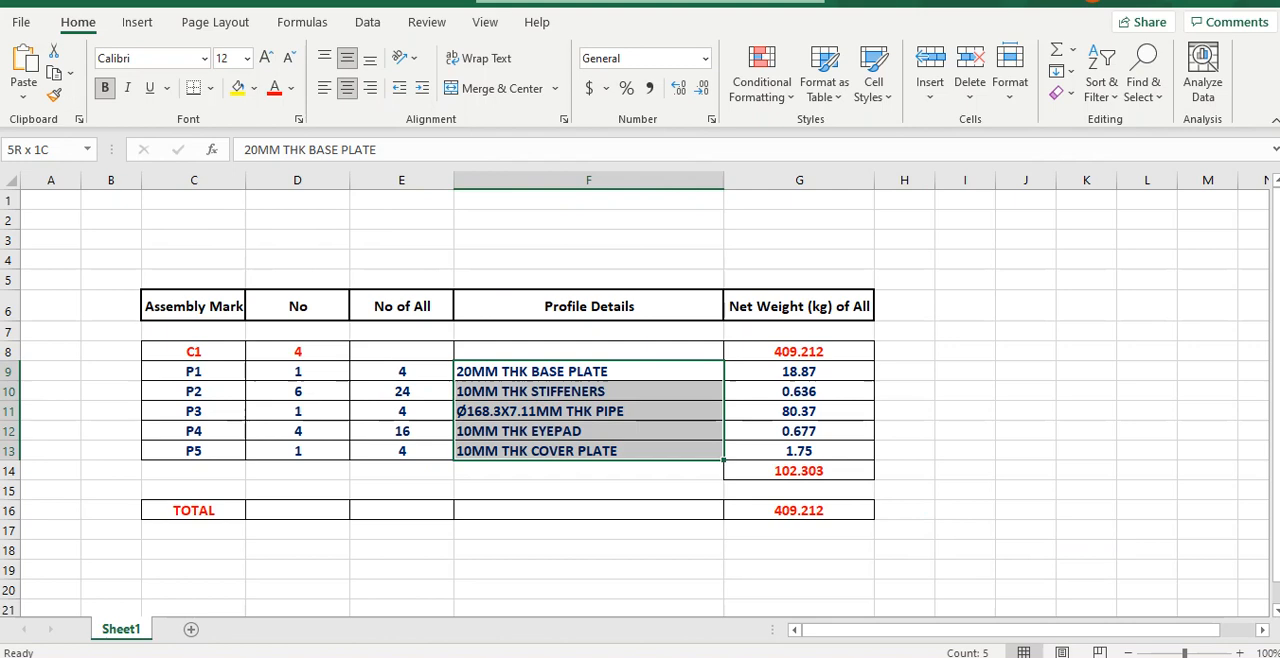
pyautogui.click(588, 372)
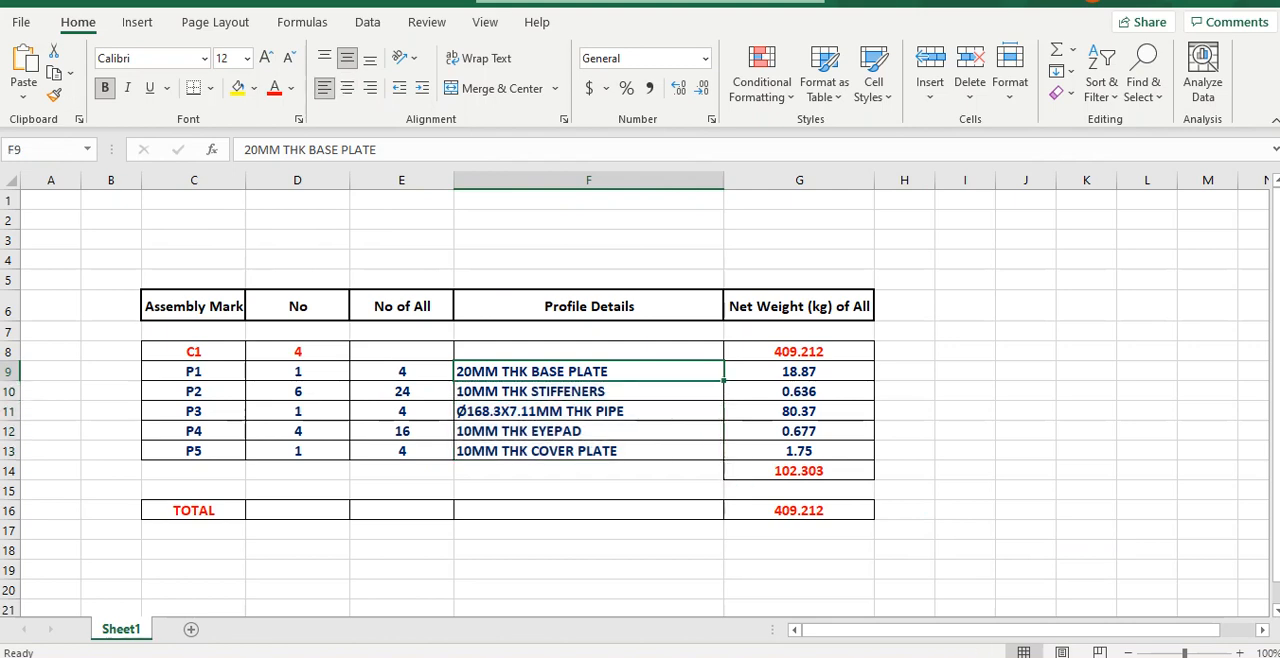
pyautogui.click(588, 412)
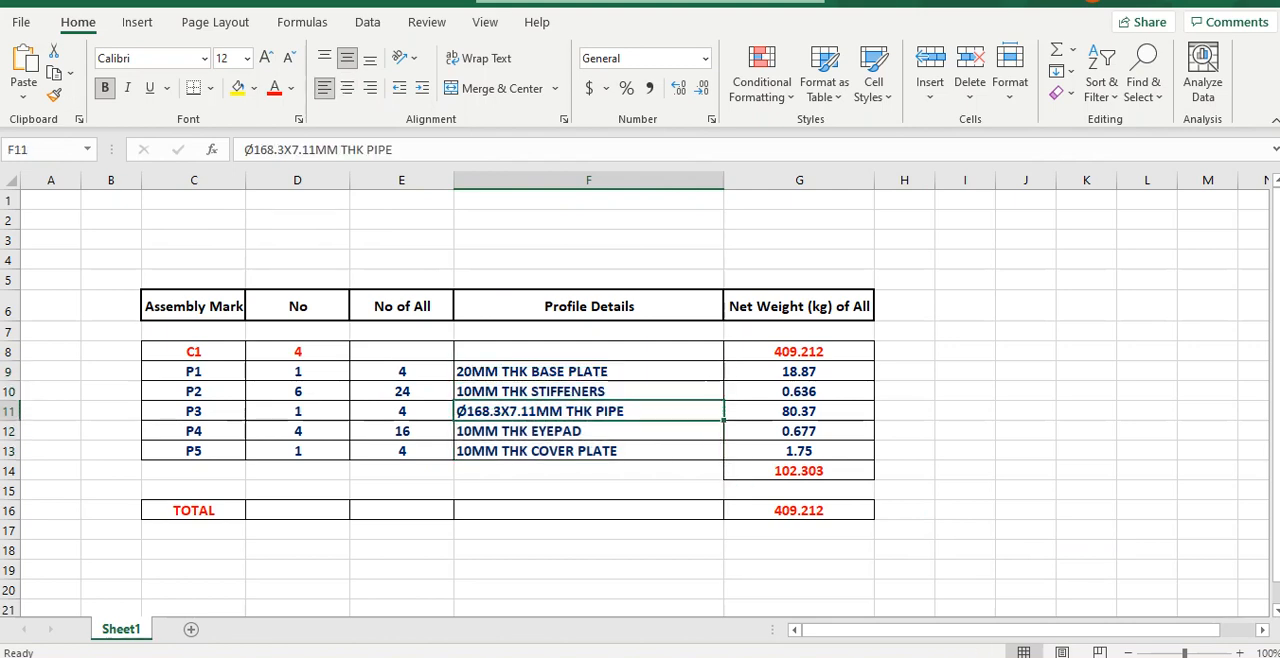
pyautogui.click(588, 450)
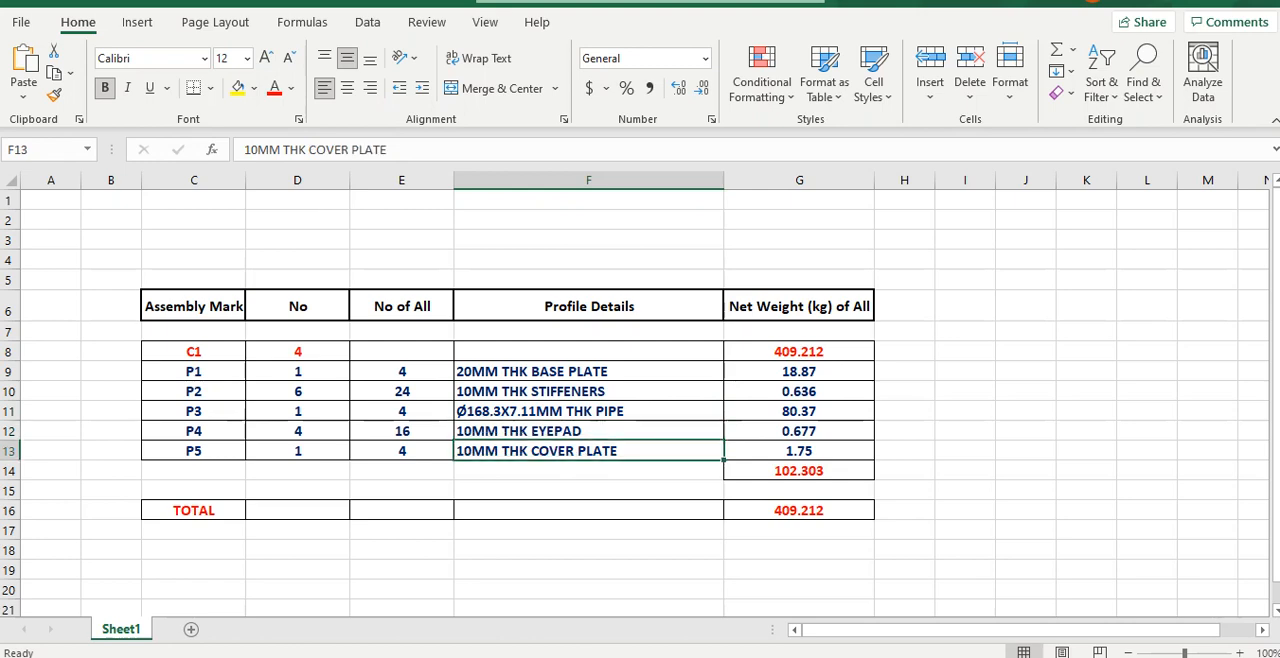
pyautogui.moveTo(800, 372); pyautogui.dragTo(800, 450)
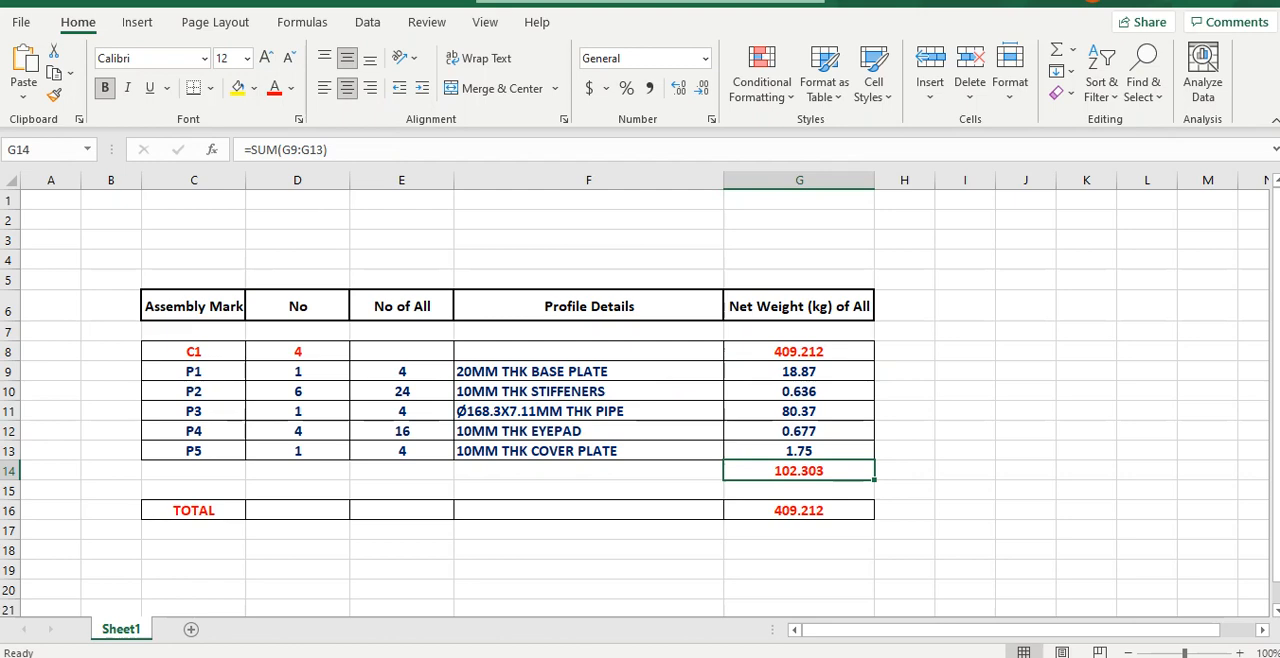
pyautogui.click(964, 392)
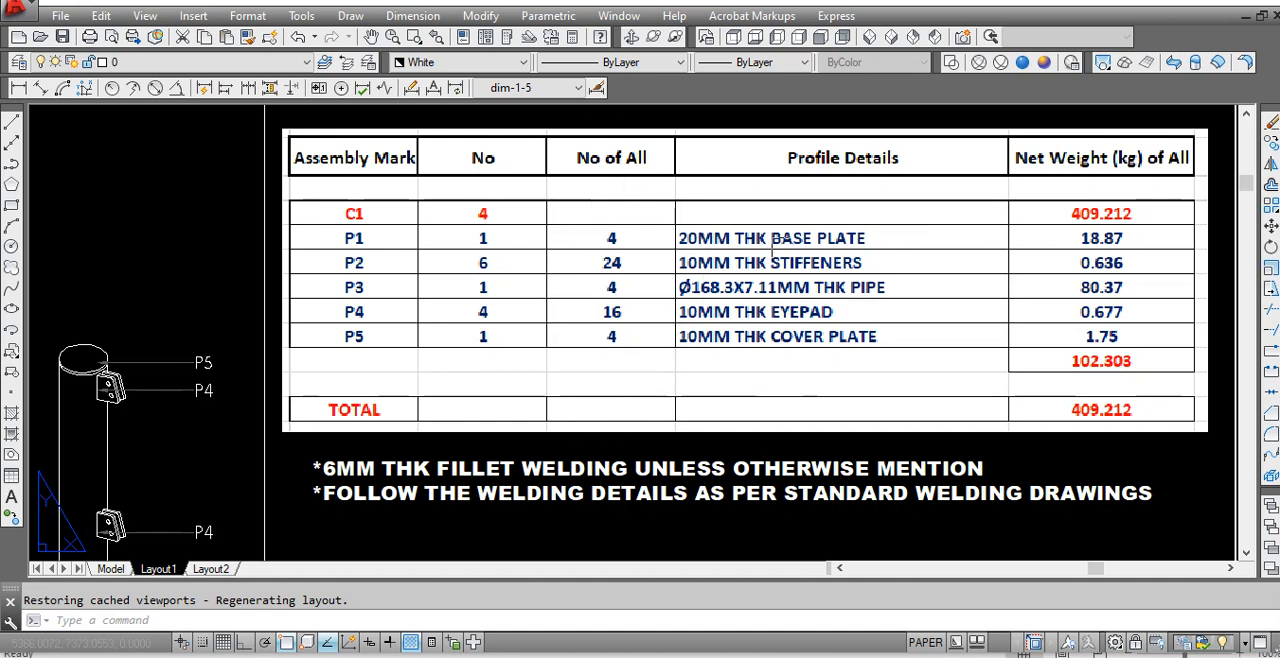
pyautogui.moveTo(1112, 330)
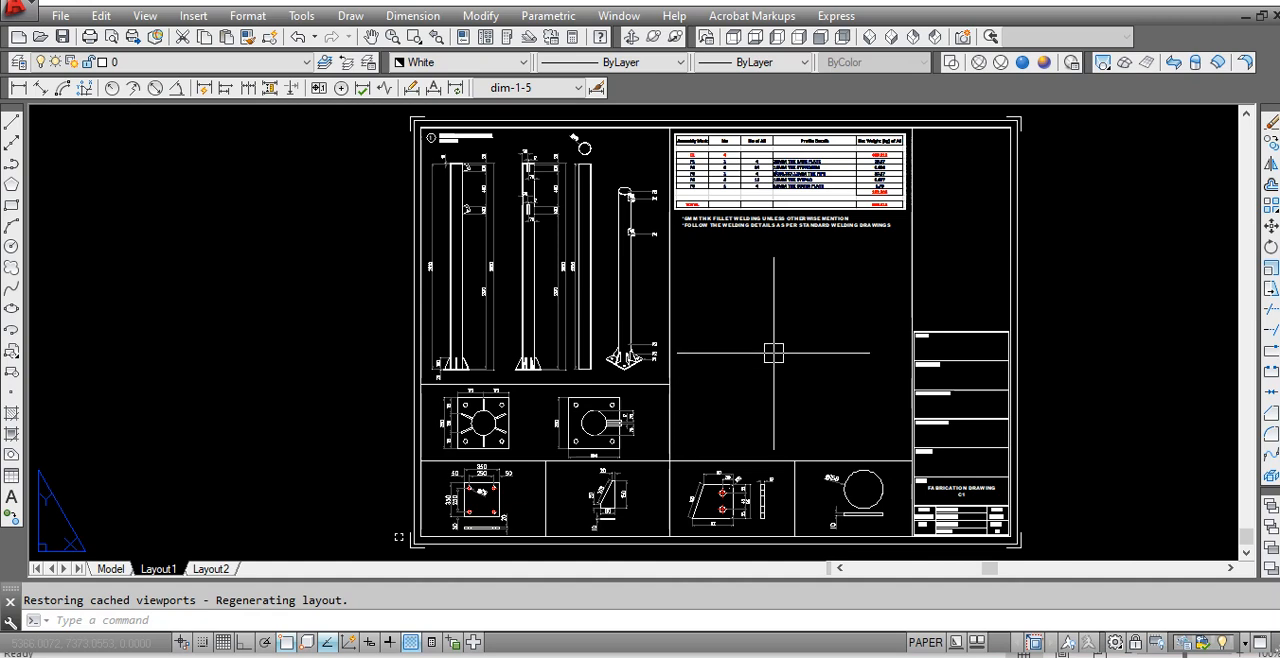
pyautogui.moveTo(760, 276)
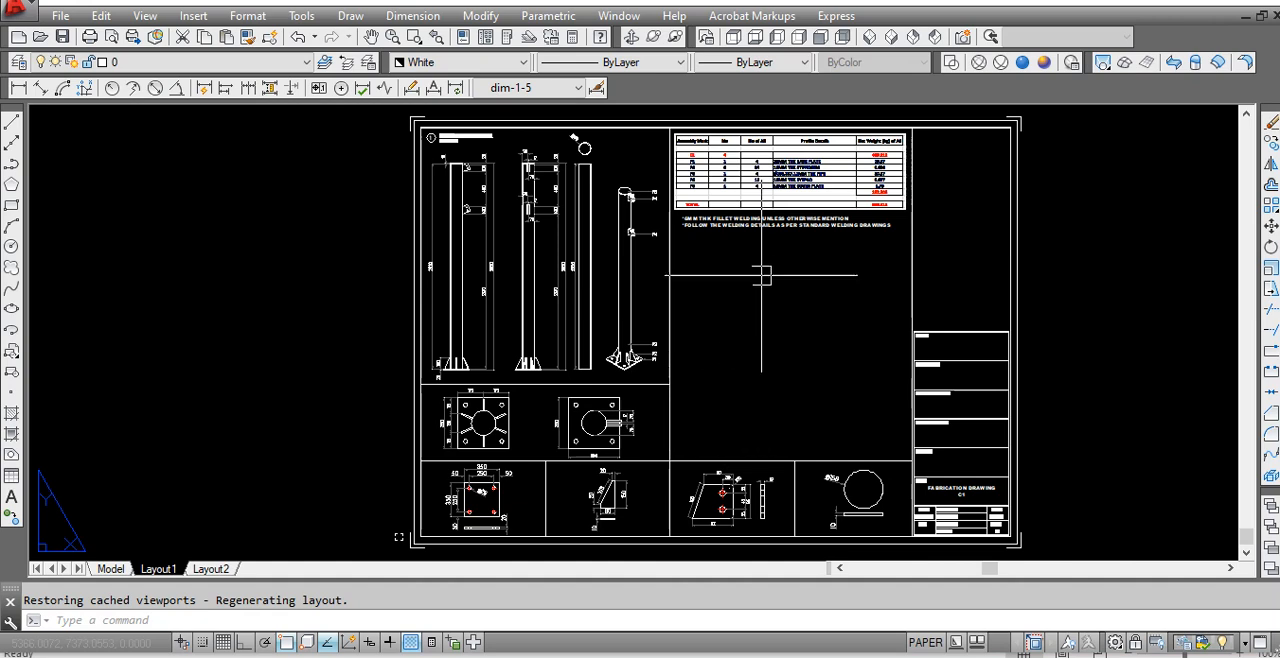
pyautogui.moveTo(588, 268)
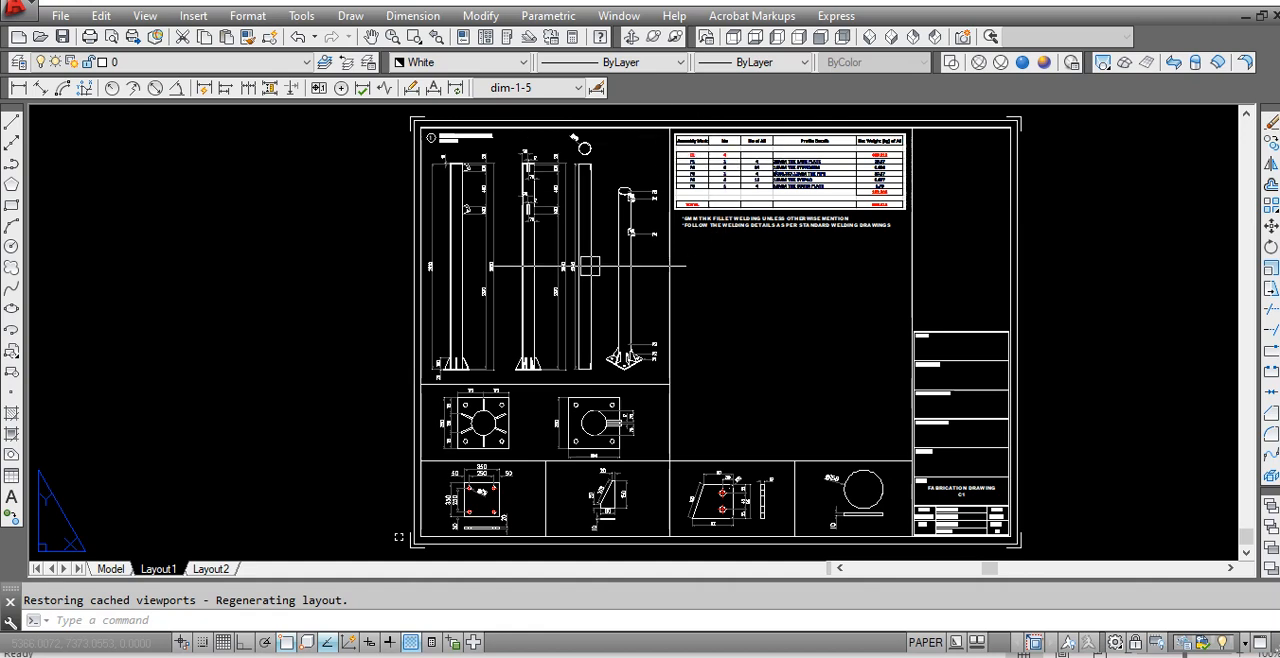